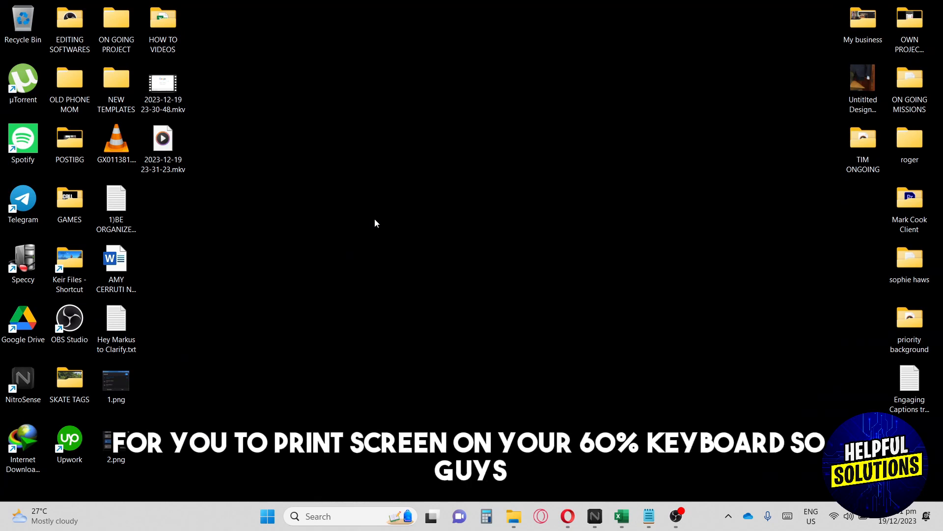
mouse_move(377, 222)
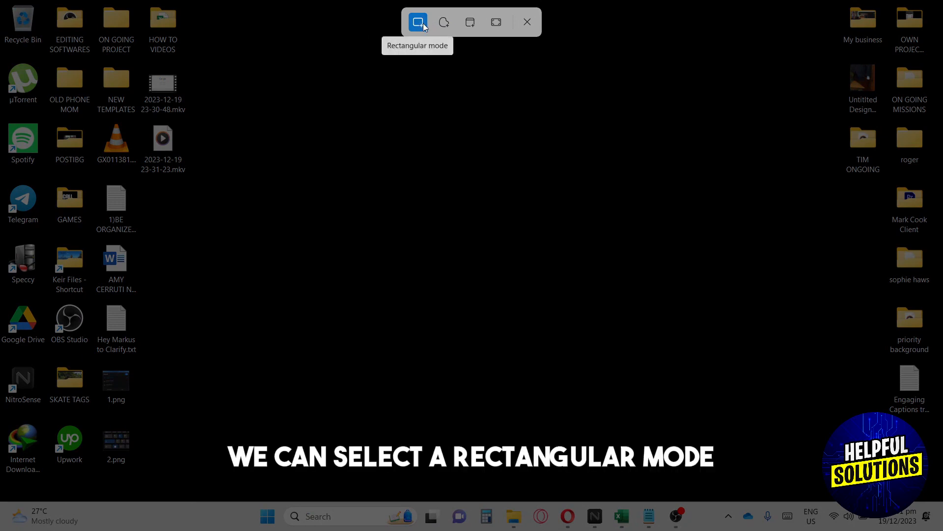
mouse_move(443, 22)
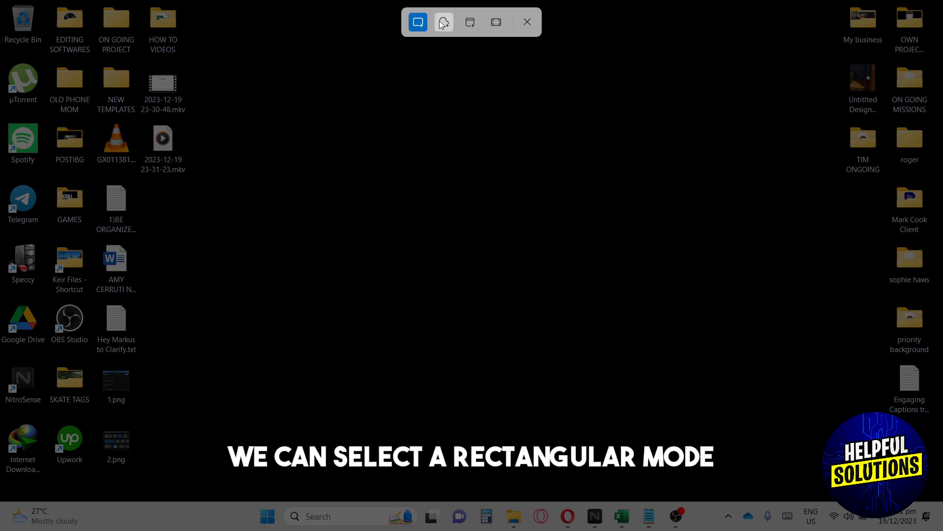
mouse_move(443, 22)
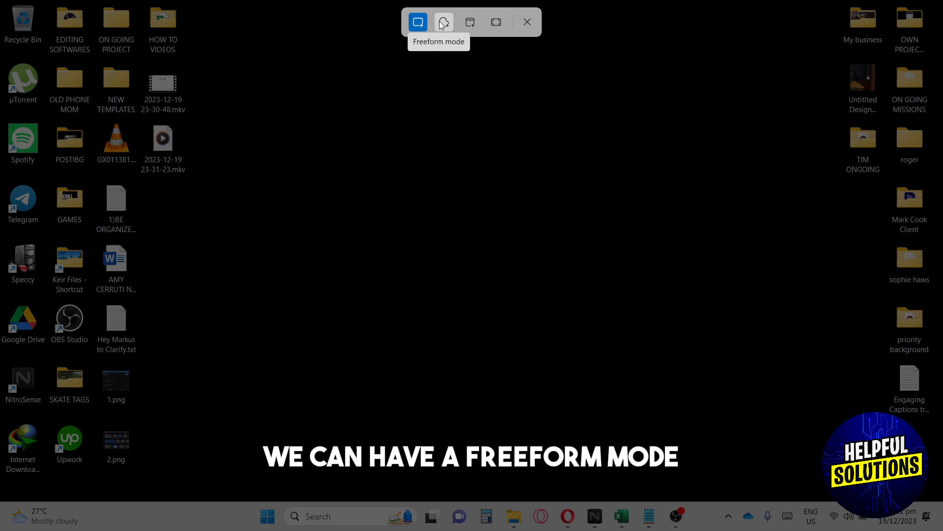
mouse_move(470, 22)
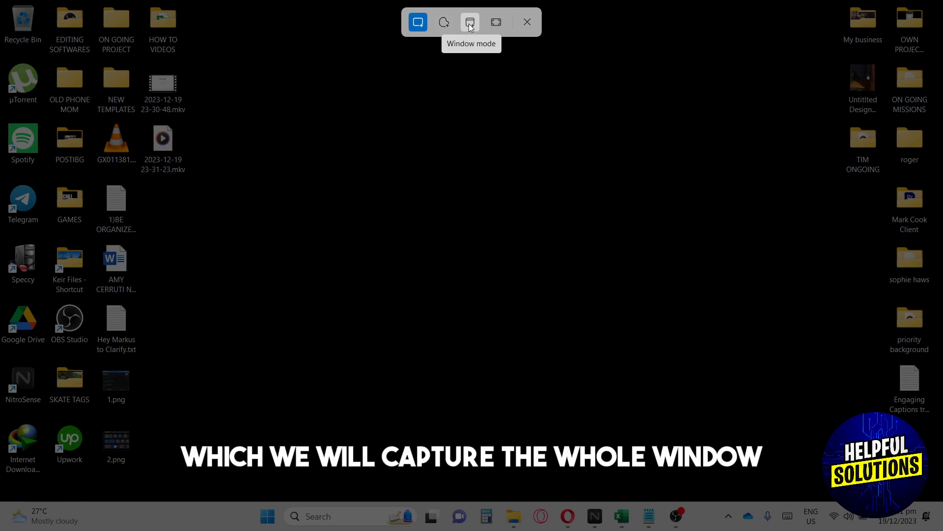
mouse_move(496, 22)
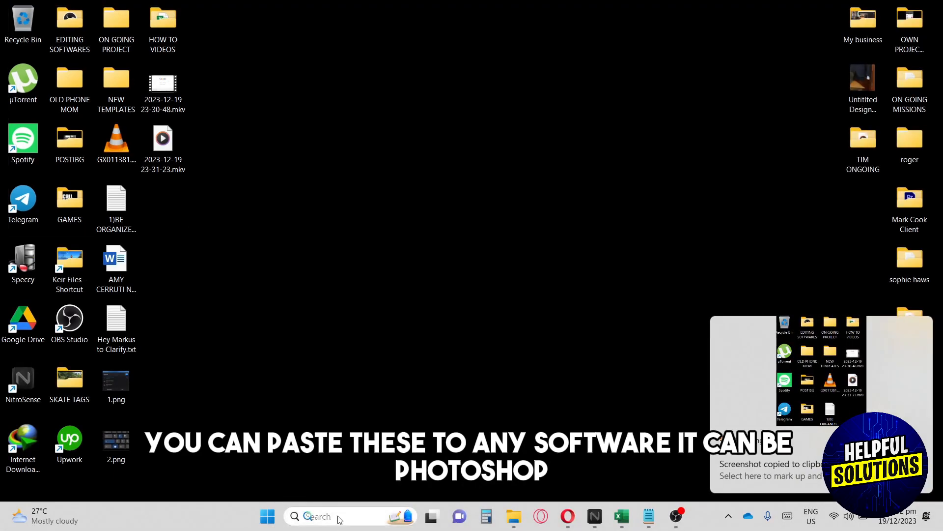
Open Paint, paste the desktop snip, and save it as Untitled.png on the desktop.
type("paint")
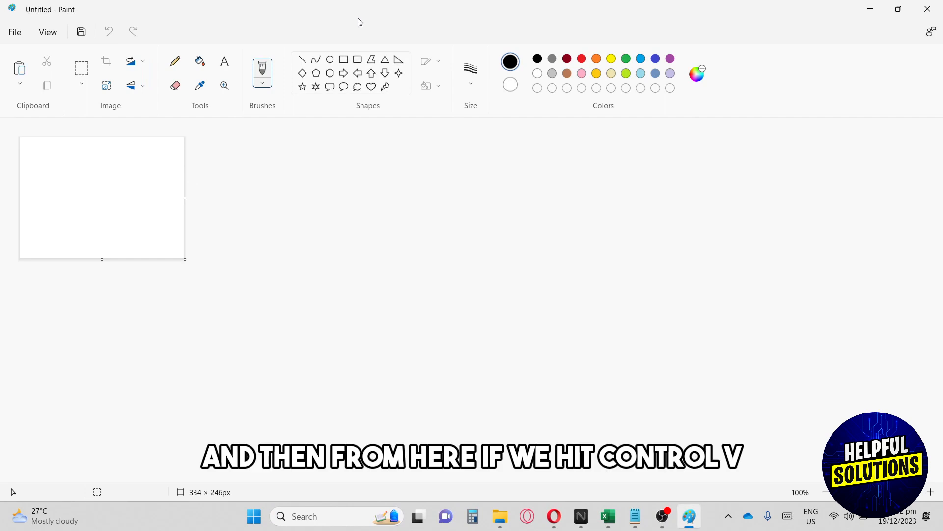
key("ctrl+v")
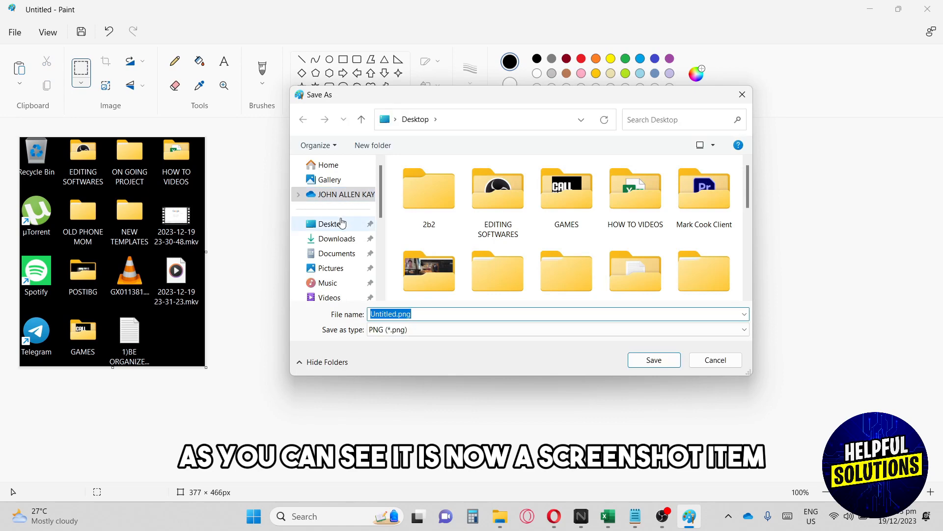
left_click(654, 359)
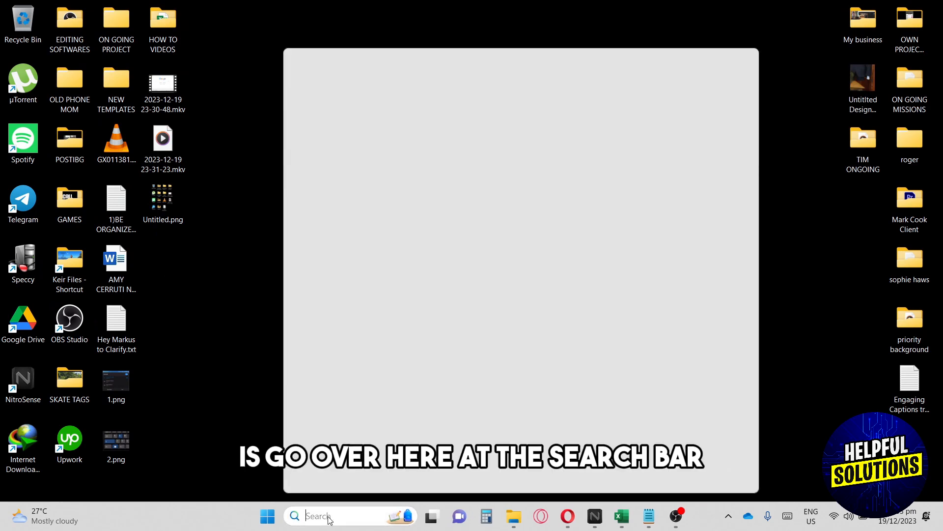
Launch Snipping Tool from taskbar search, then minimize its window to the taskbar.
type("snipping Tool")
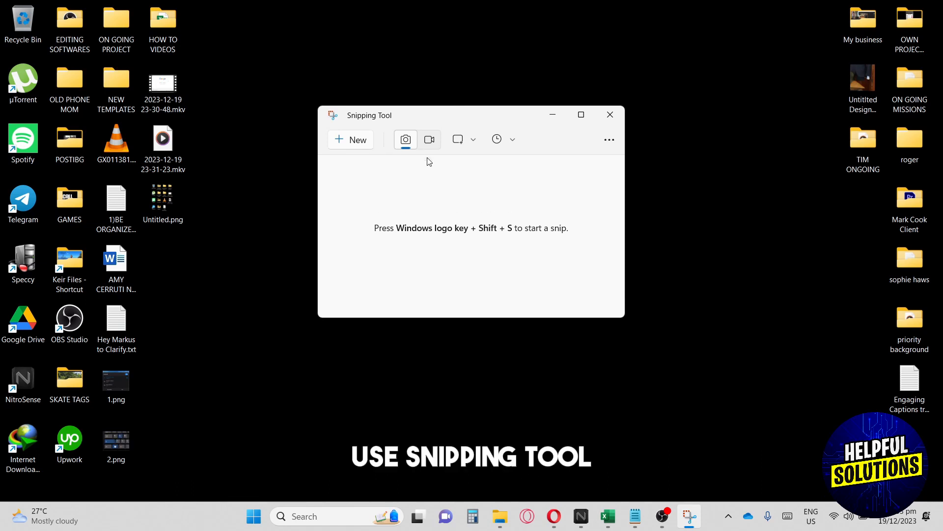
left_click(609, 114)
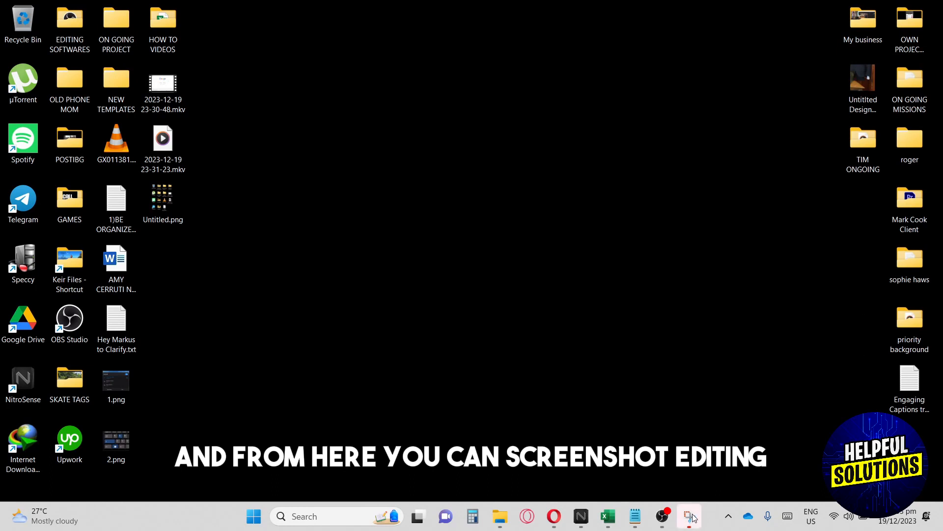
left_click(689, 516)
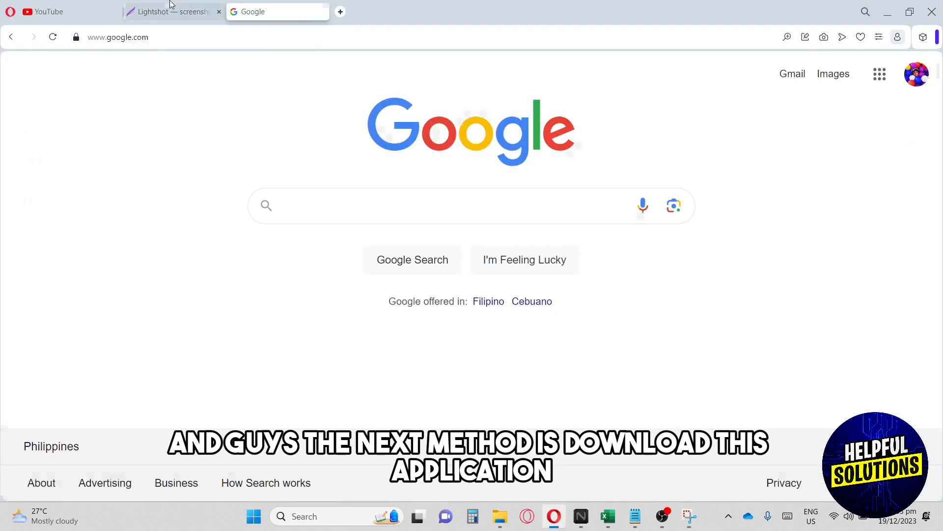
Switch to the Lightshot tab in Opera and scroll through its feature list and back.
left_click(169, 11)
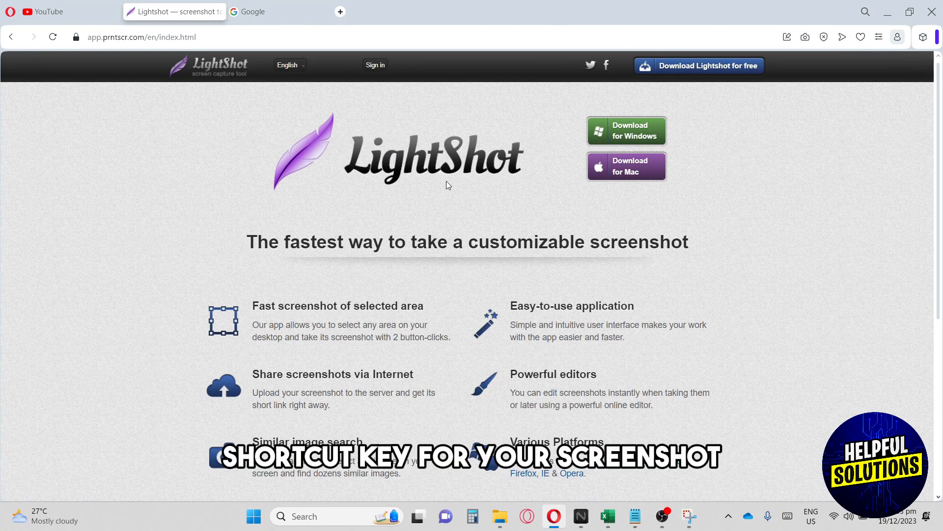
mouse_move(380, 356)
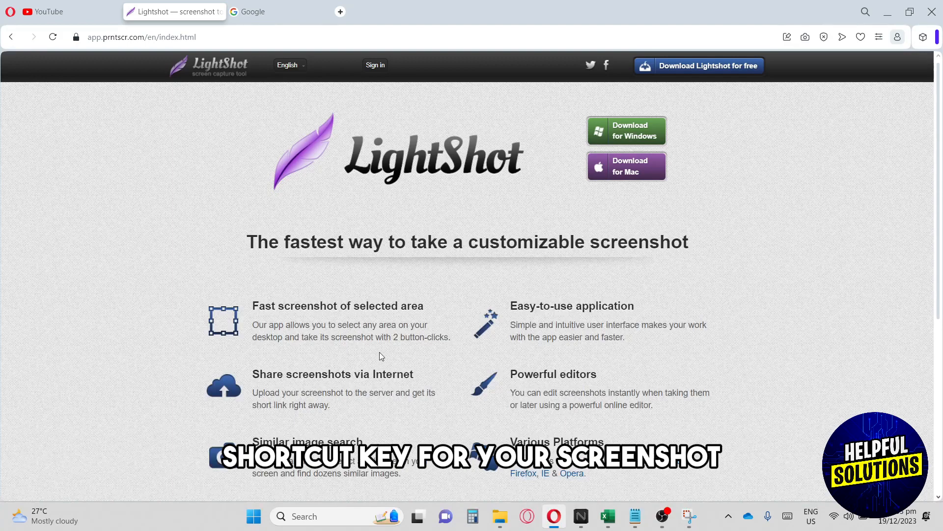
scroll("down", 3)
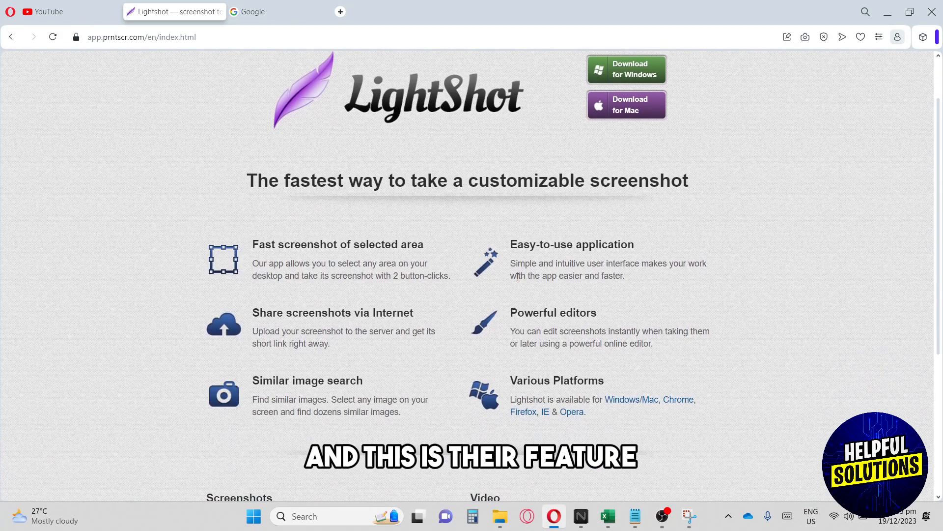
scroll("up", 3)
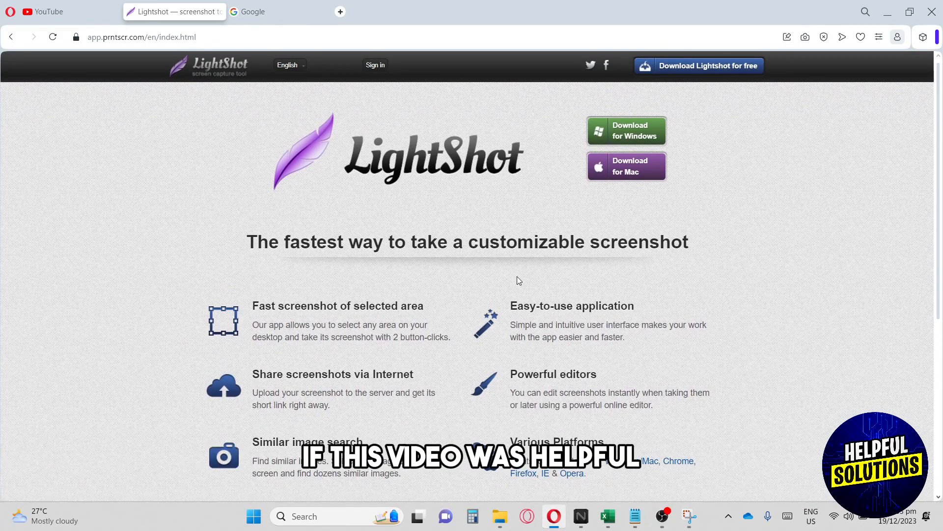